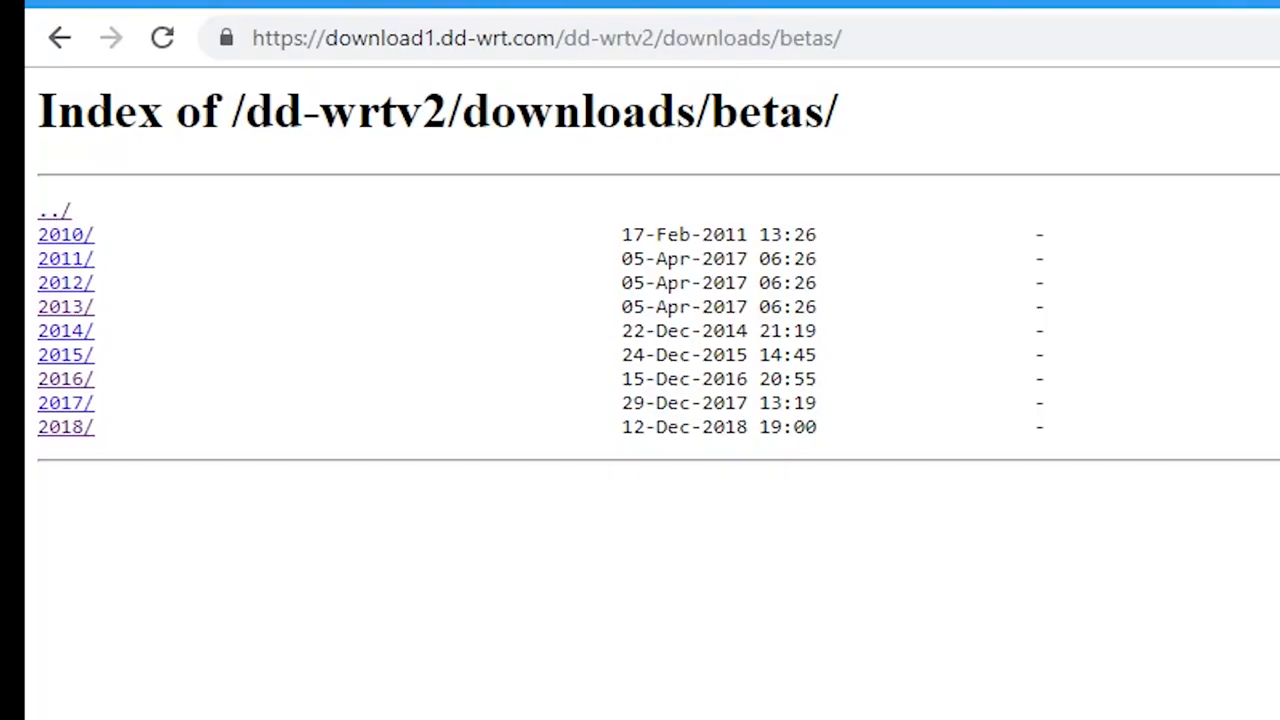
# Open the 2013/ beta builds folder from the DD-WRT betas download listing
pyautogui.click(64, 306)
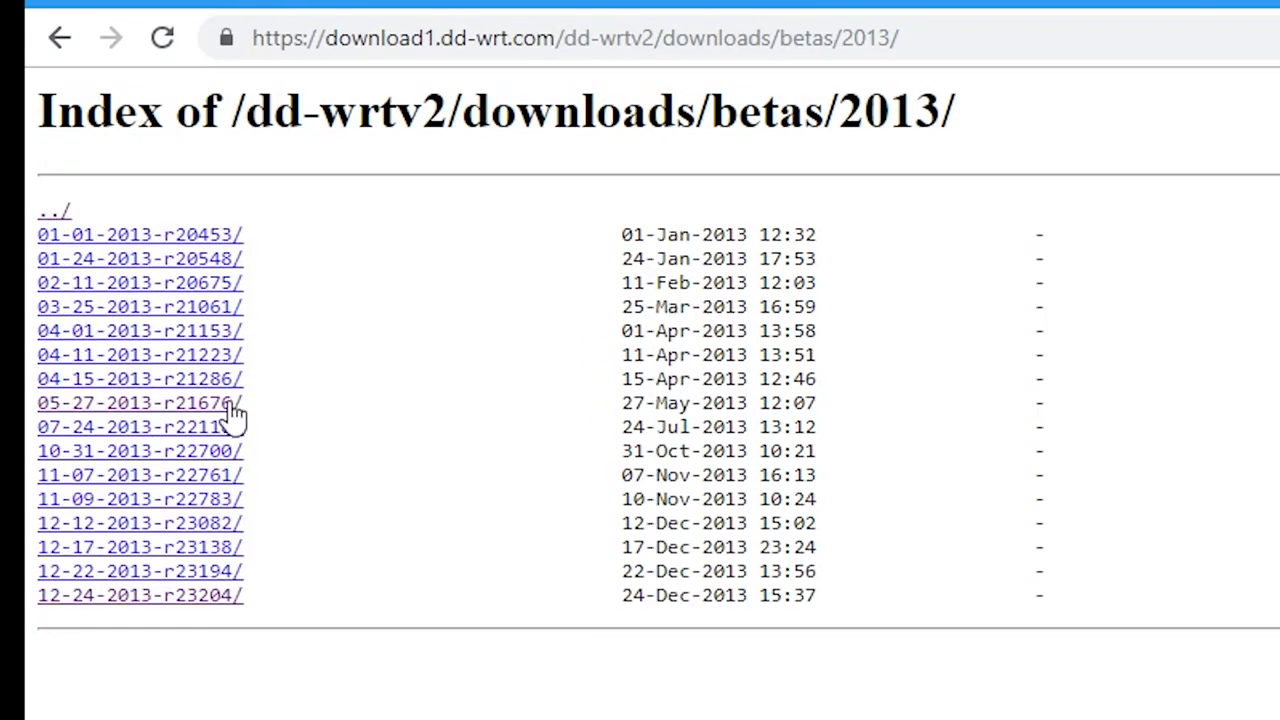
pyautogui.click(138, 402)
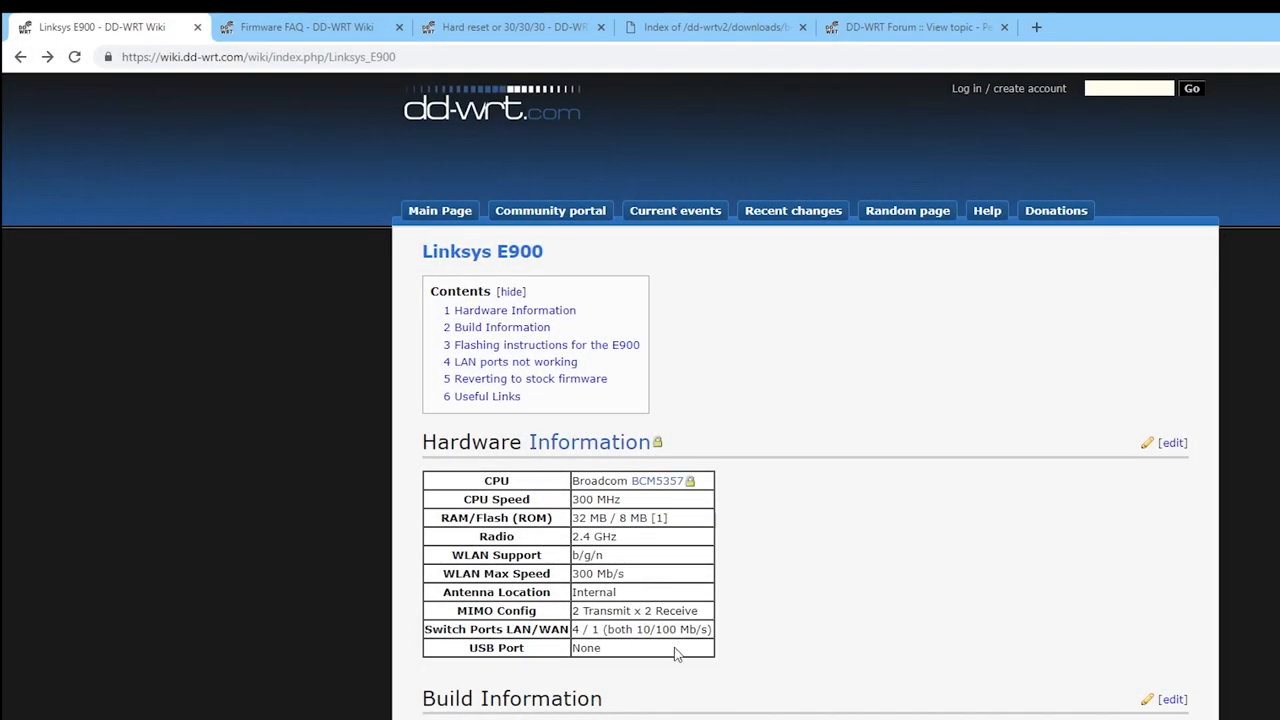
pyautogui.moveTo(168, 27)
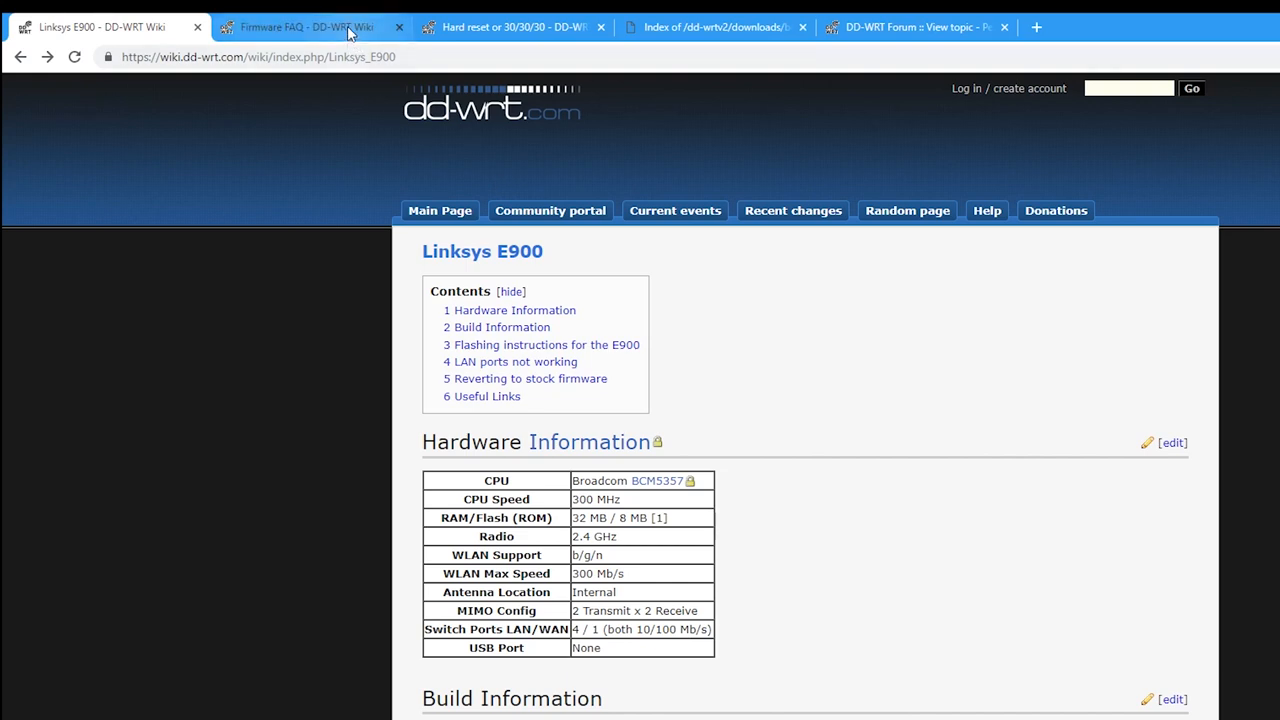
pyautogui.click(305, 27)
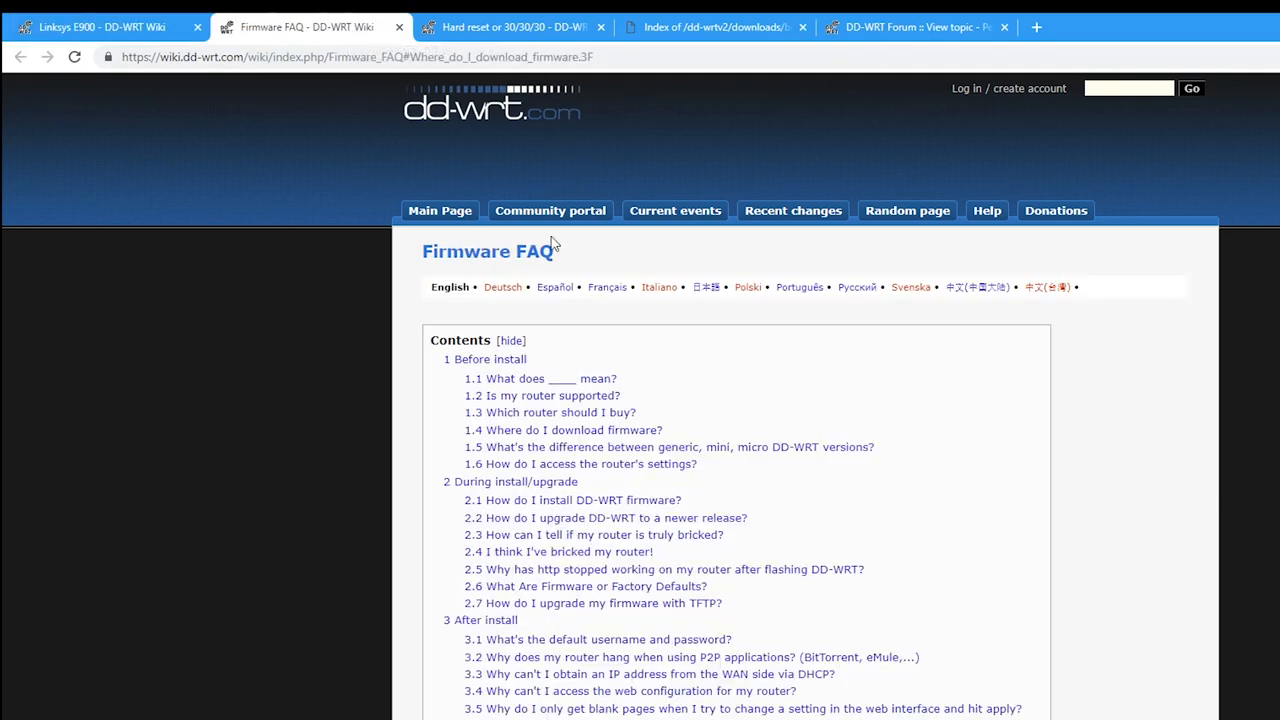
pyautogui.click(512, 27)
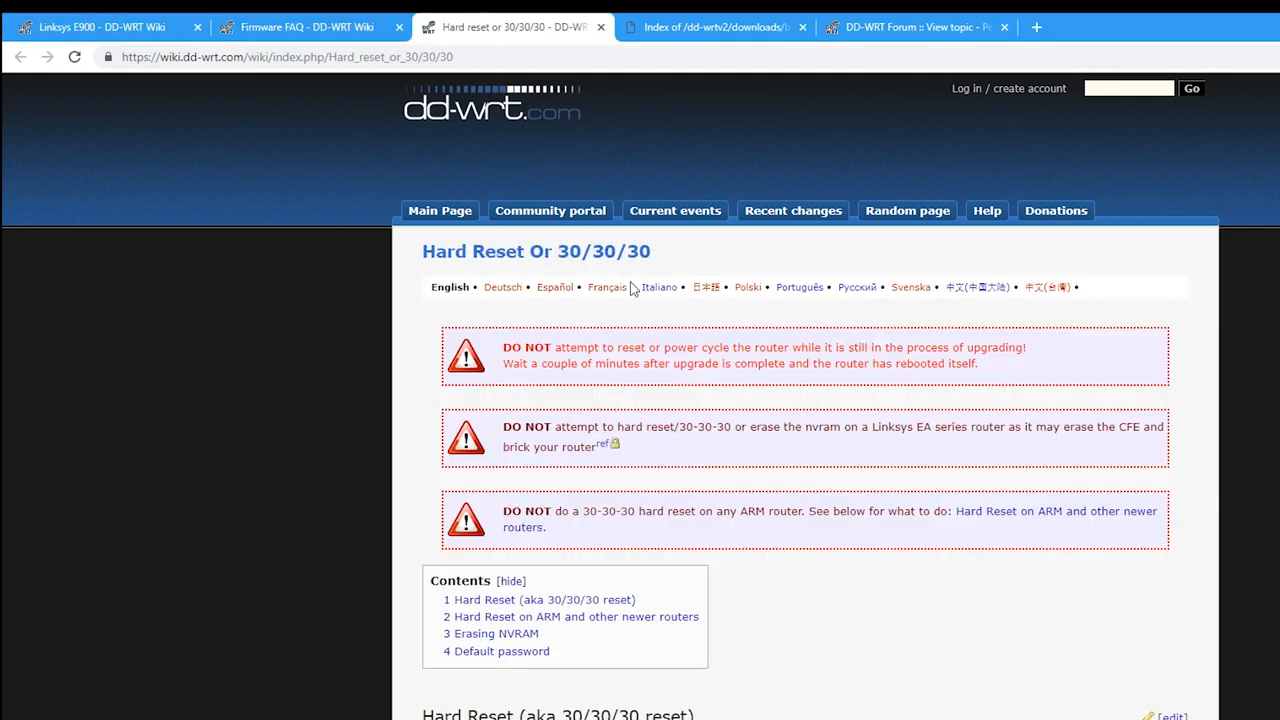
pyautogui.click(712, 27)
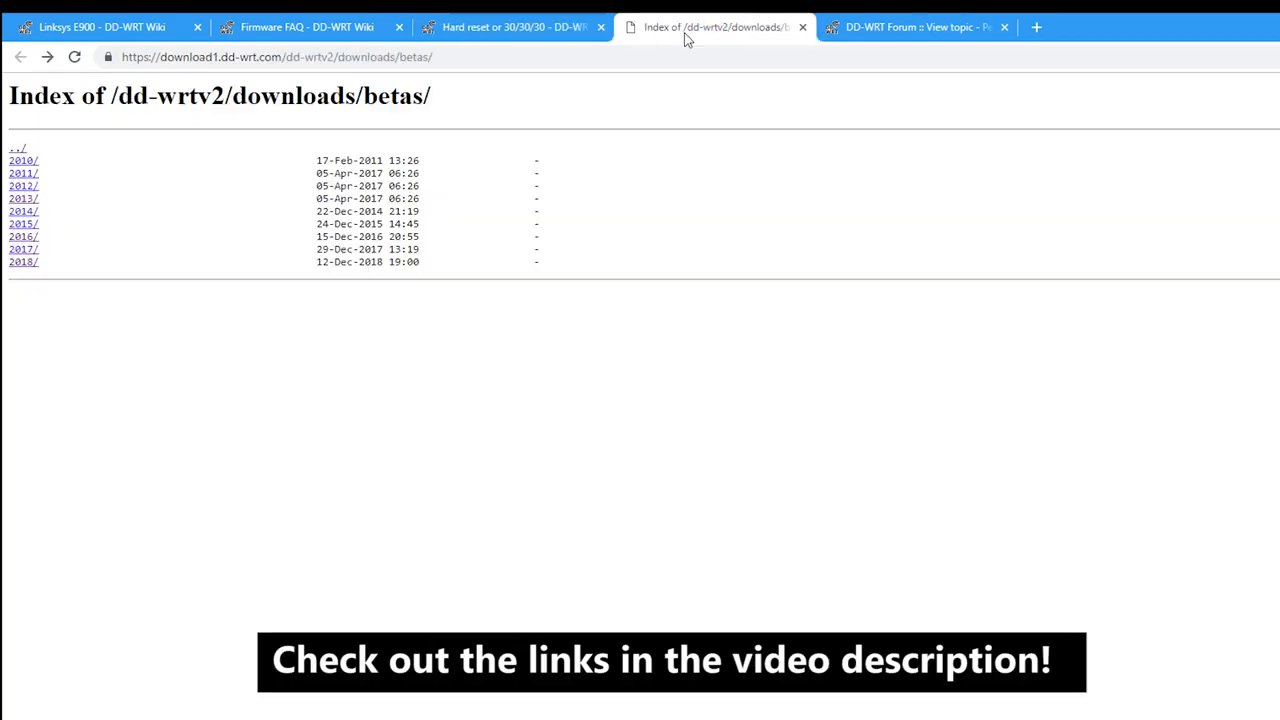
pyautogui.moveTo(430, 126)
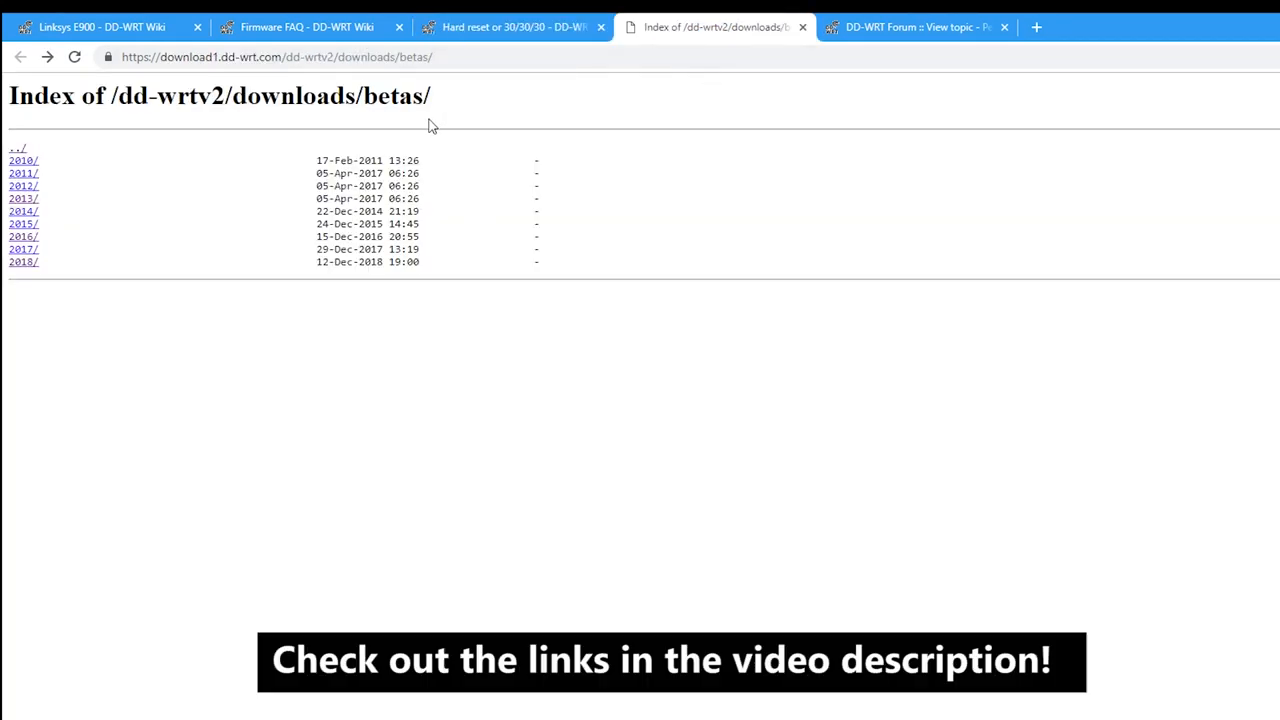
pyautogui.click(910, 27)
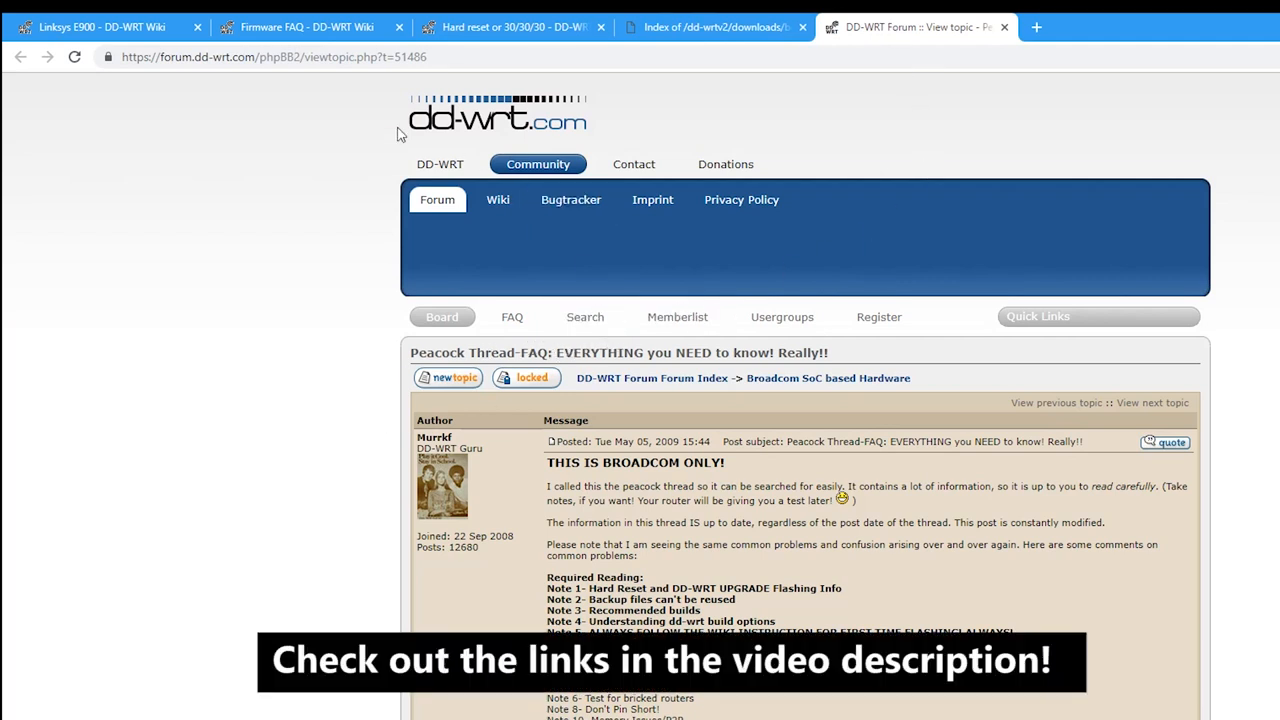
pyautogui.click(100, 27)
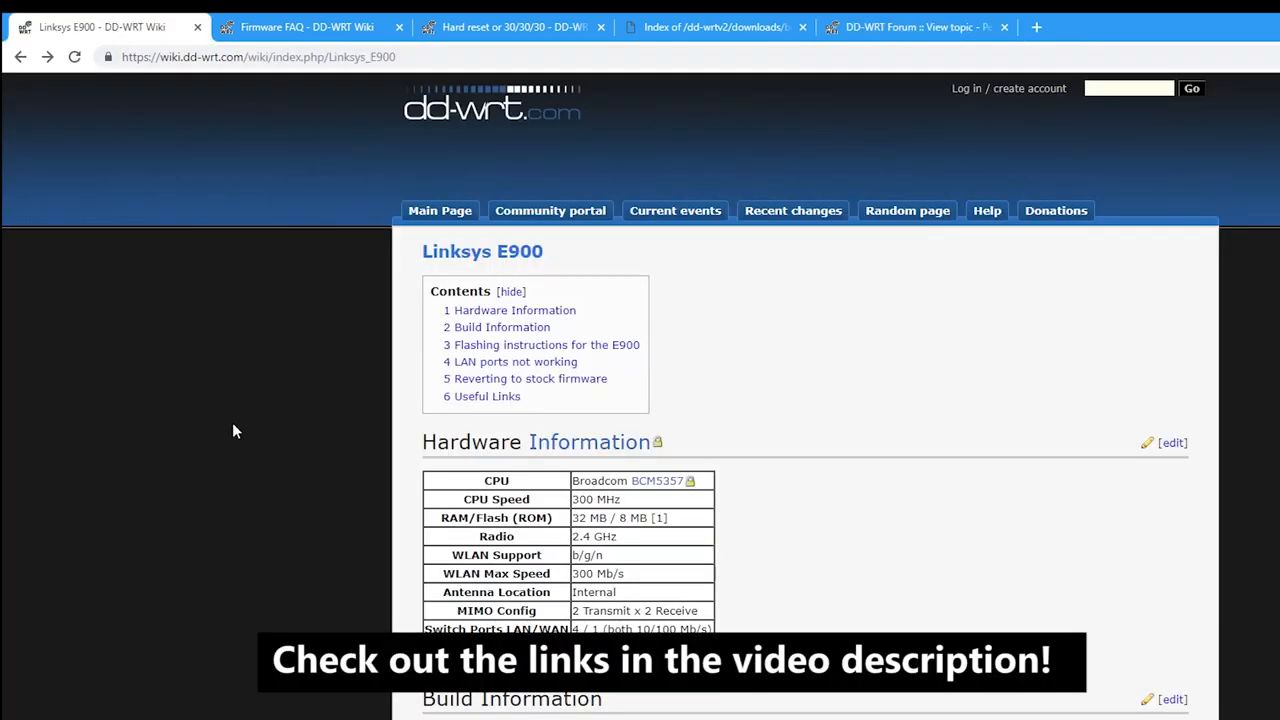